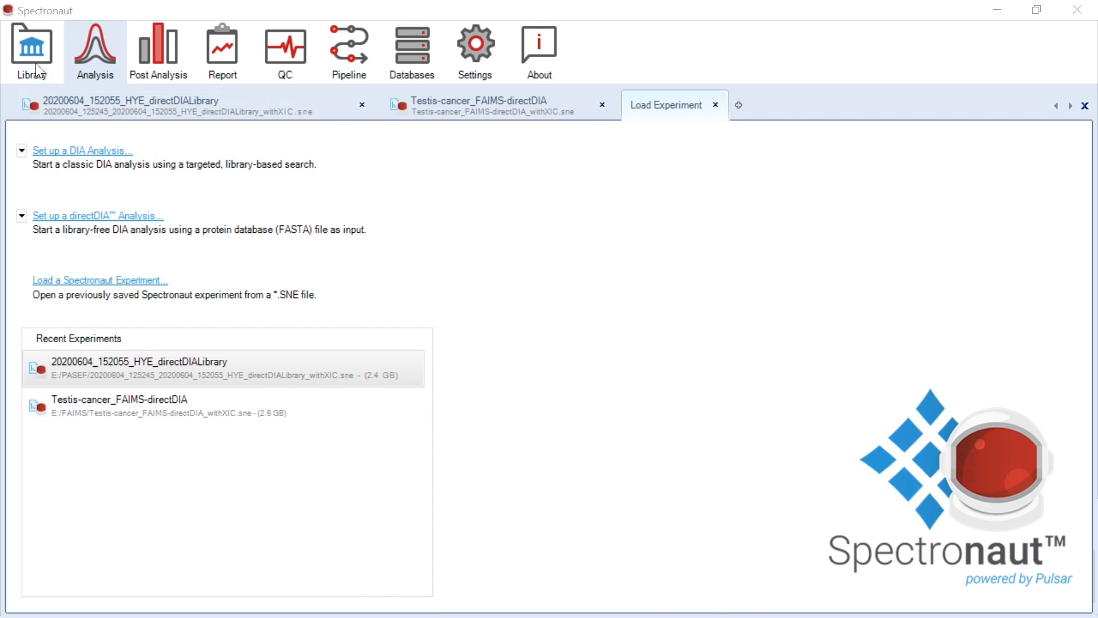
Step: Show the F Meier HeLa library summary and its precursor m/z distribution
click(31, 50)
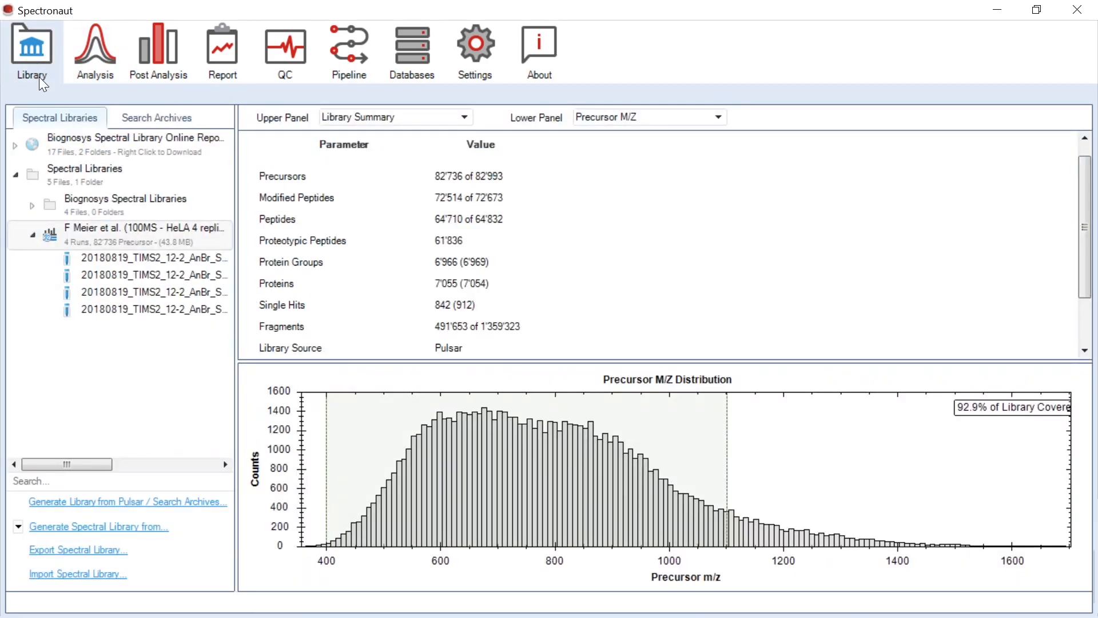
mouse_move(109, 240)
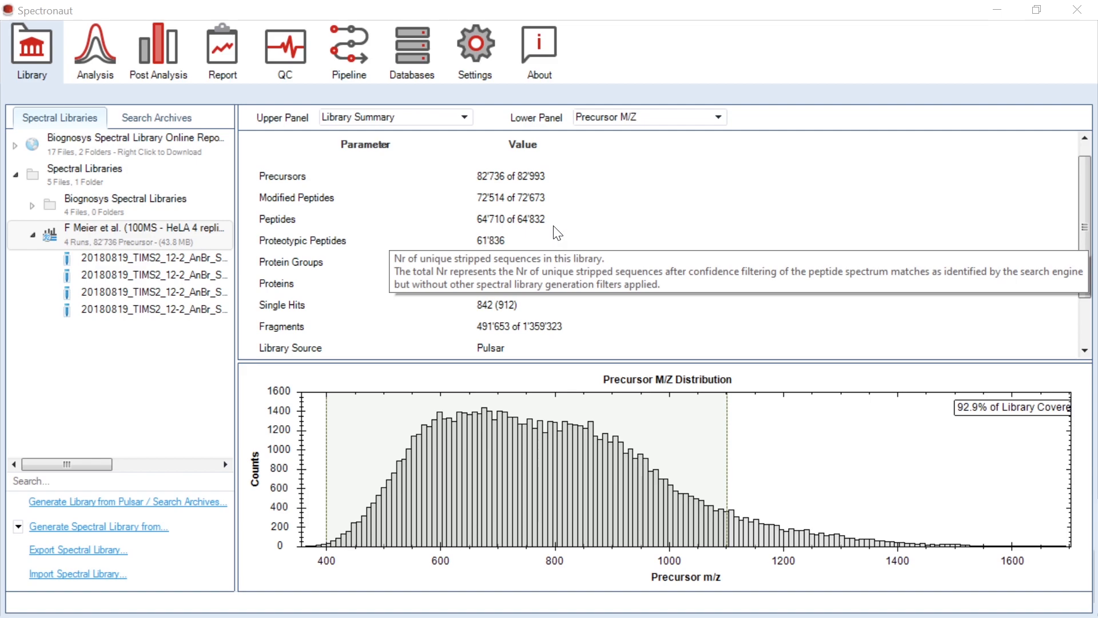
Step: Keep the XIC IM extraction window Dynamic with correction factor 2, then view Data Extraction
click(474, 50)
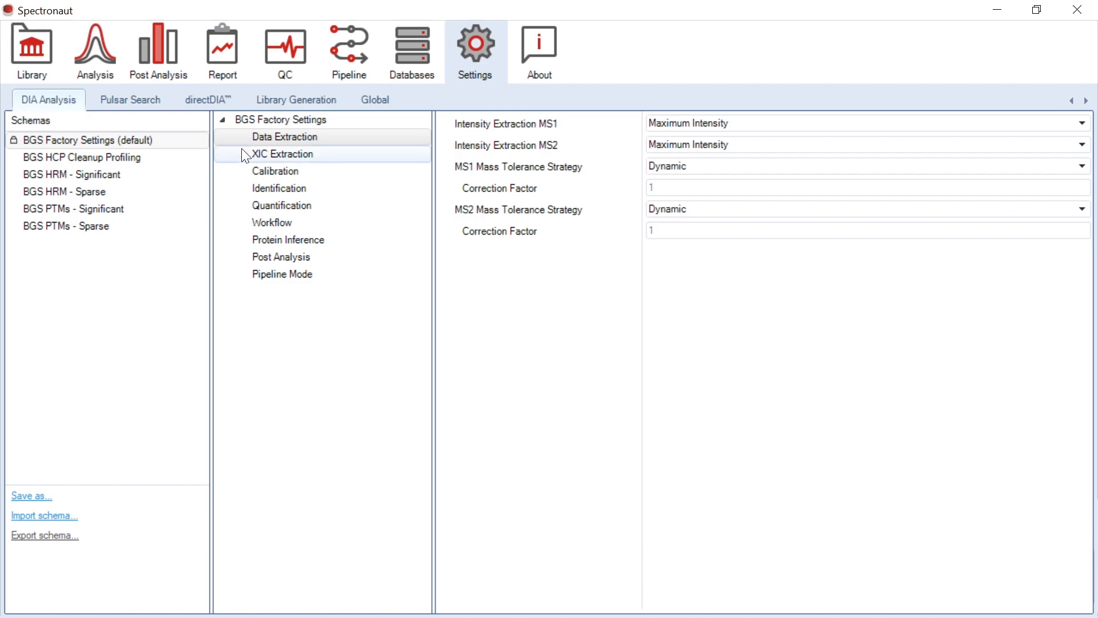
click(283, 154)
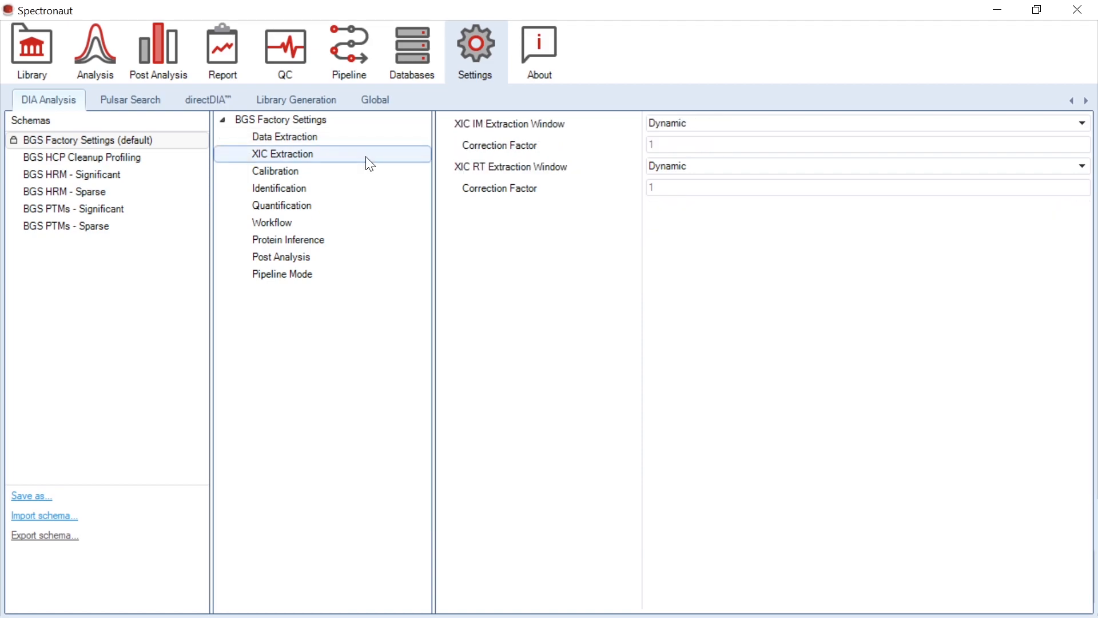
mouse_move(539, 160)
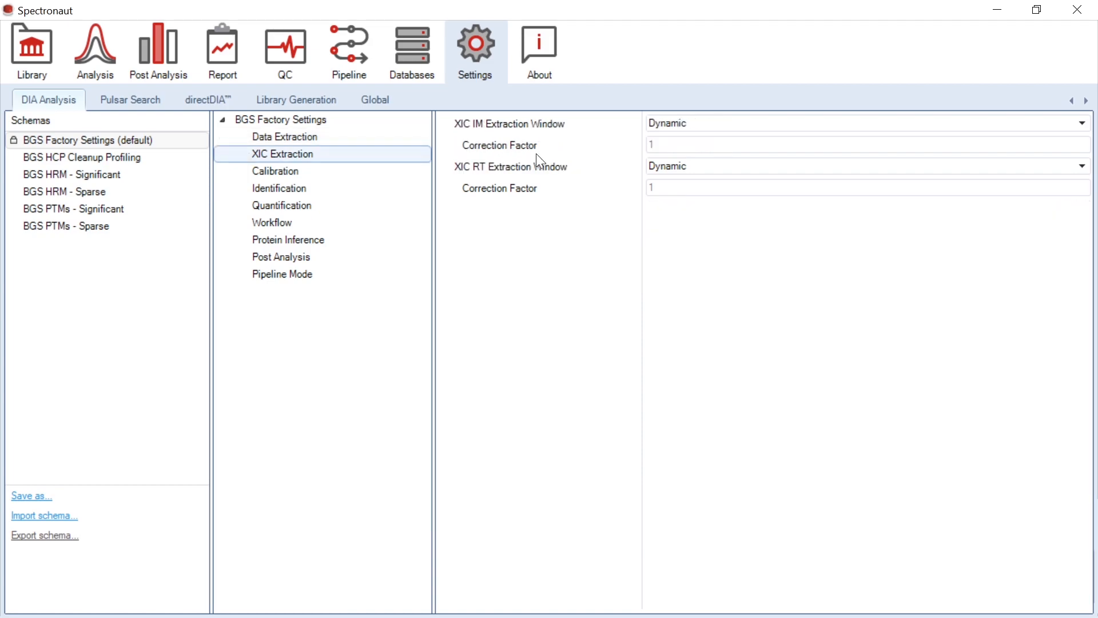
mouse_move(704, 141)
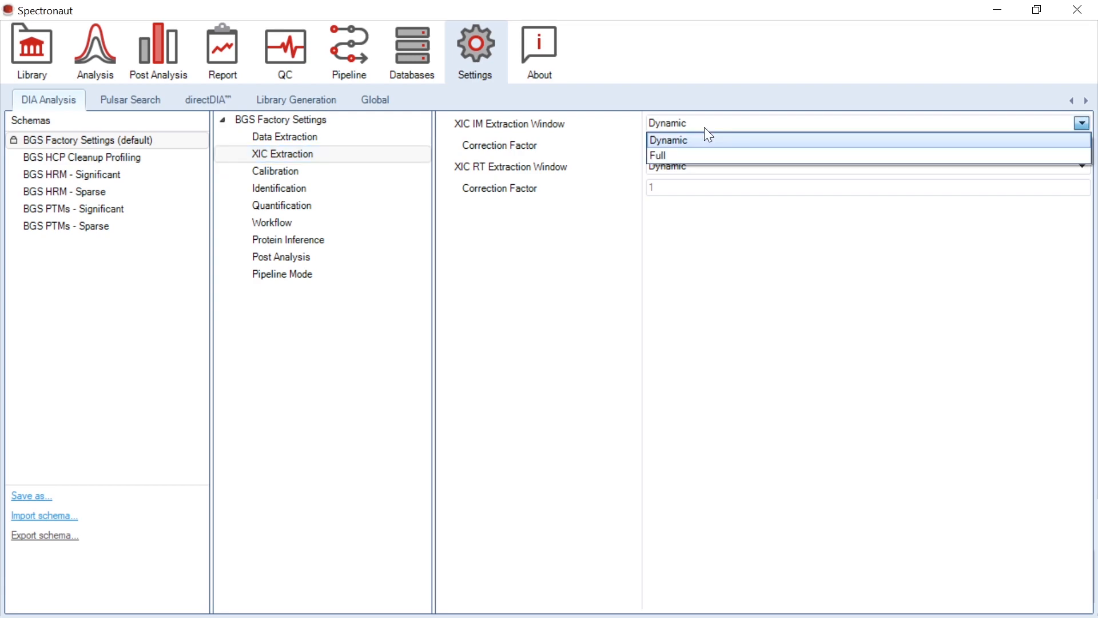
click(667, 140)
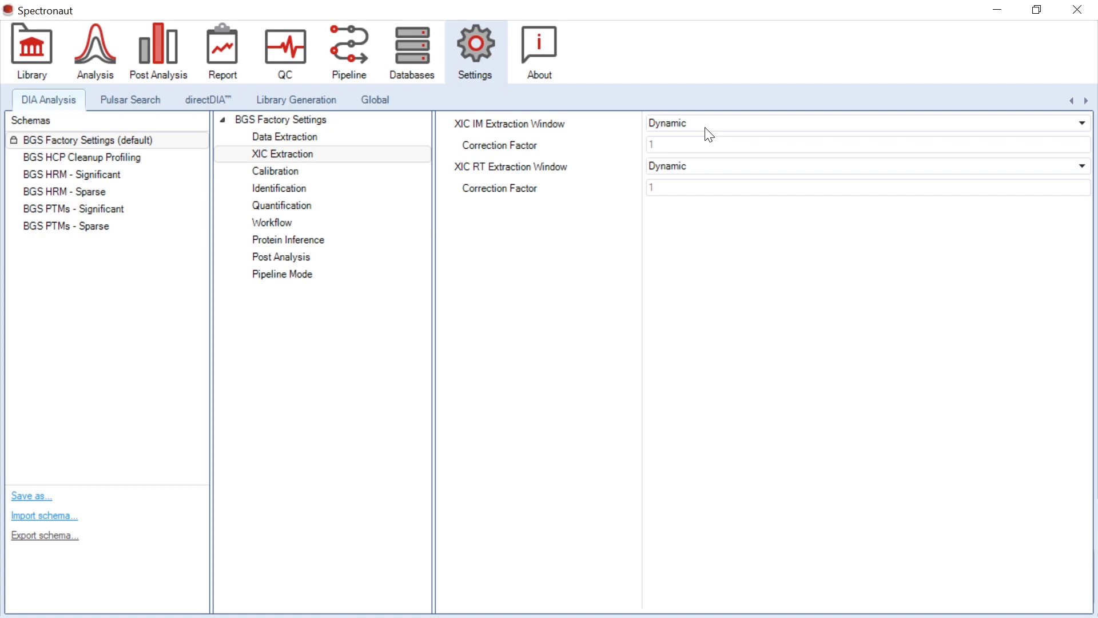
text(2)
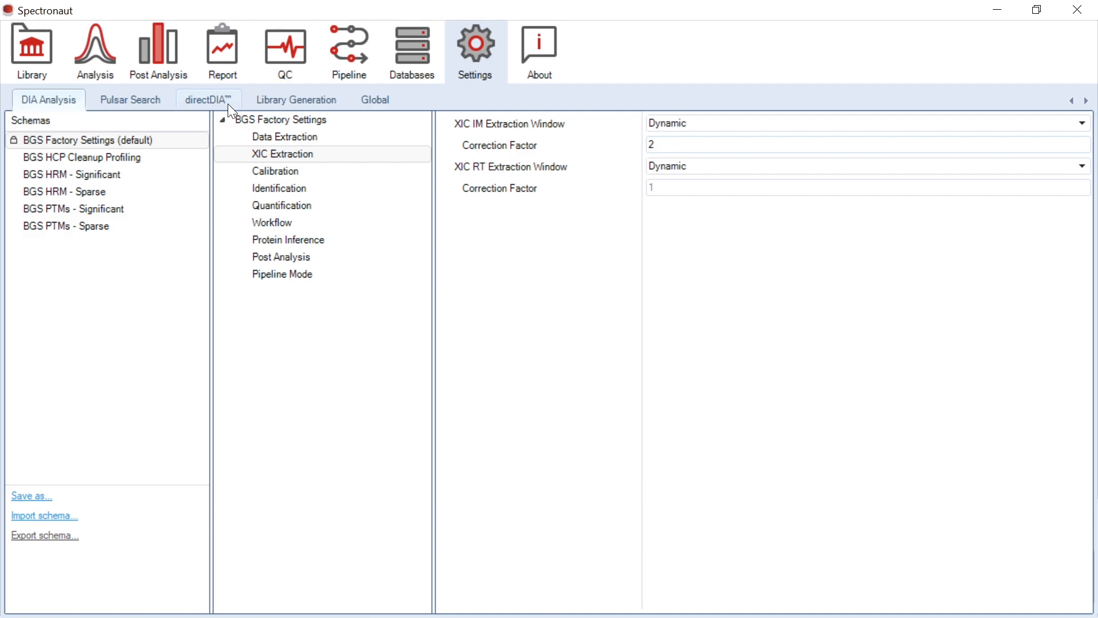
click(284, 137)
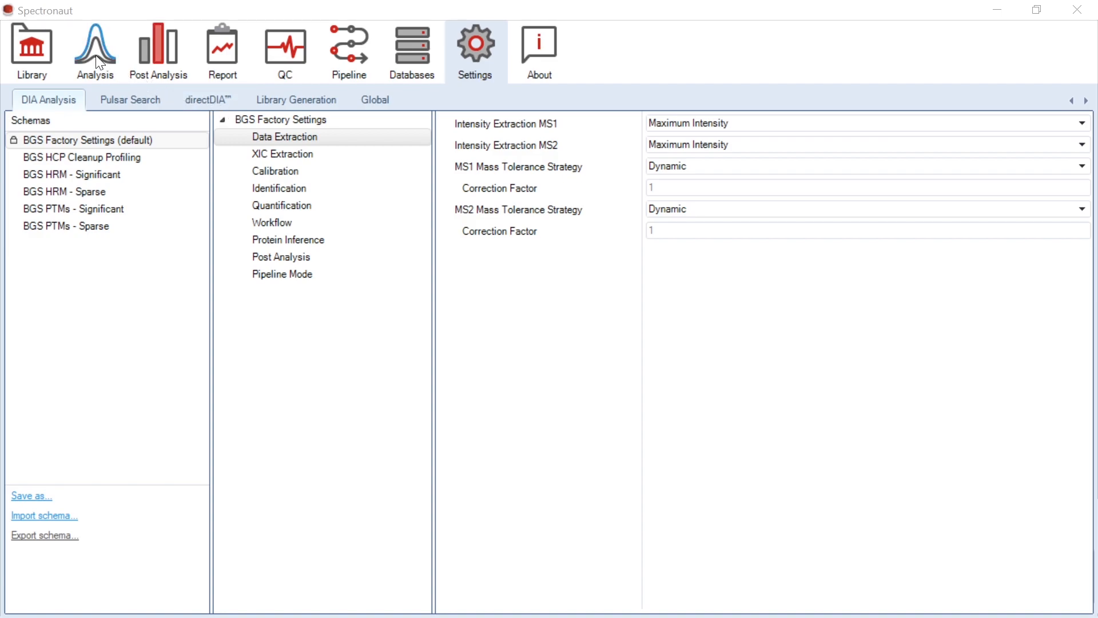
click(94, 51)
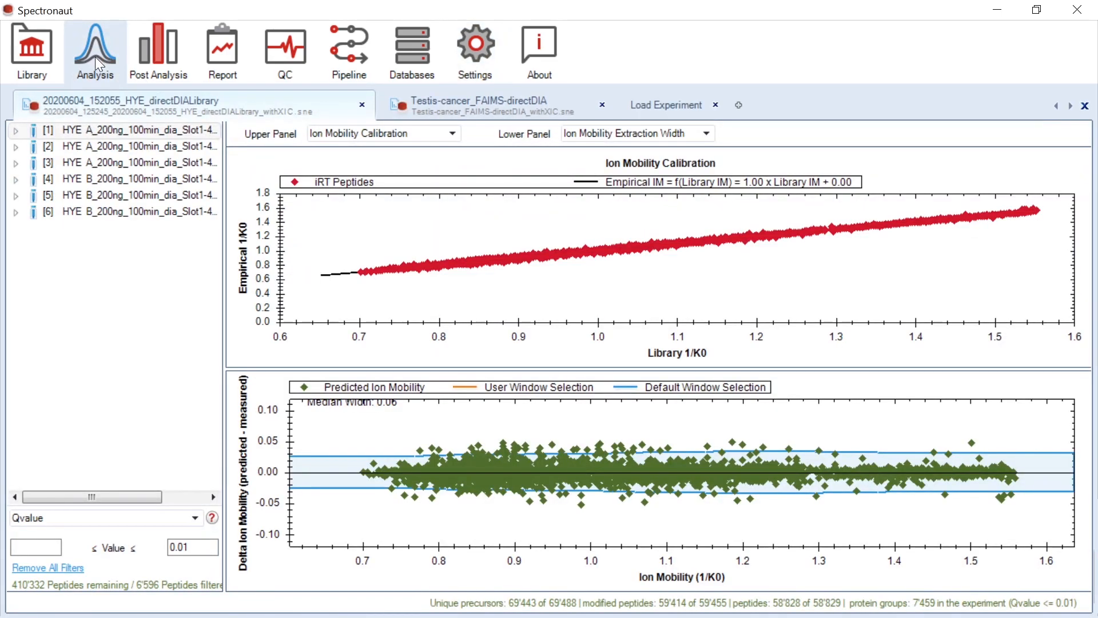
click(138, 162)
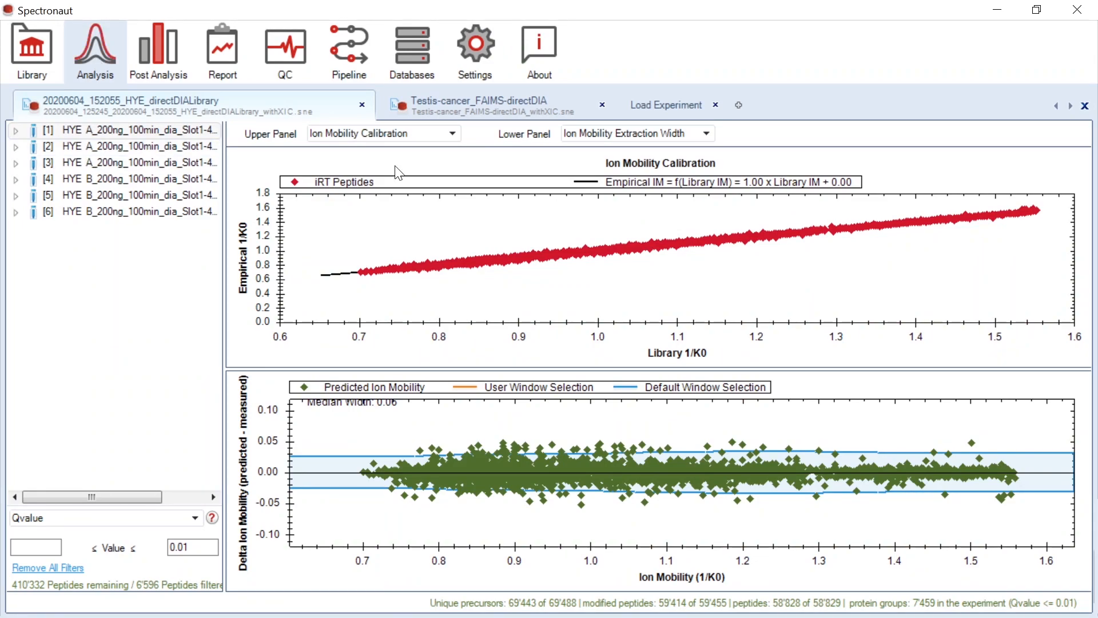
mouse_move(606, 178)
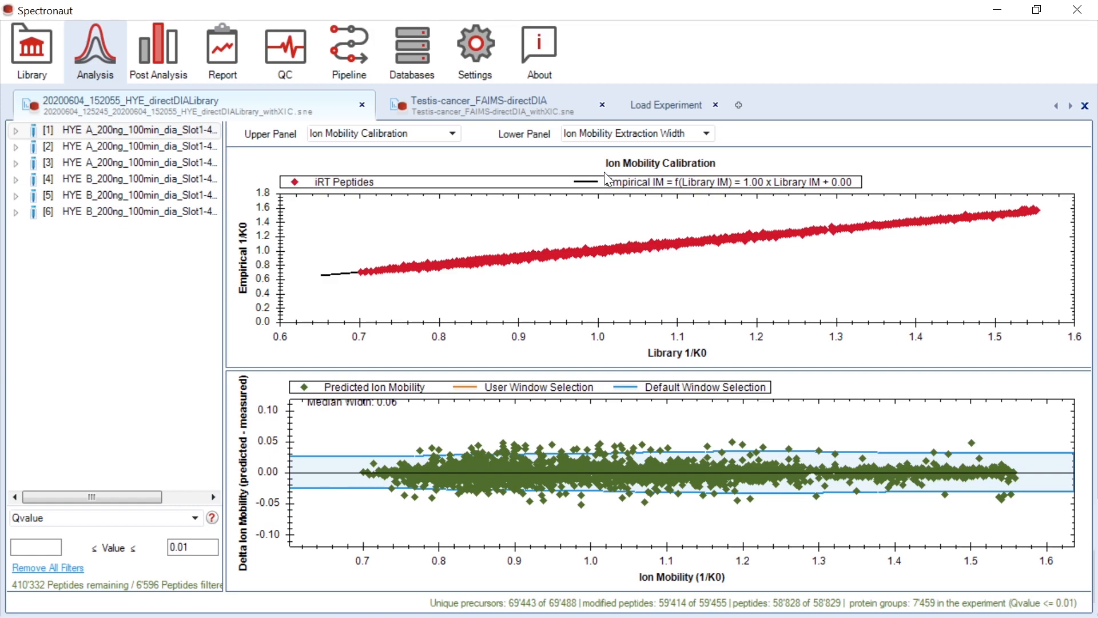
mouse_move(602, 185)
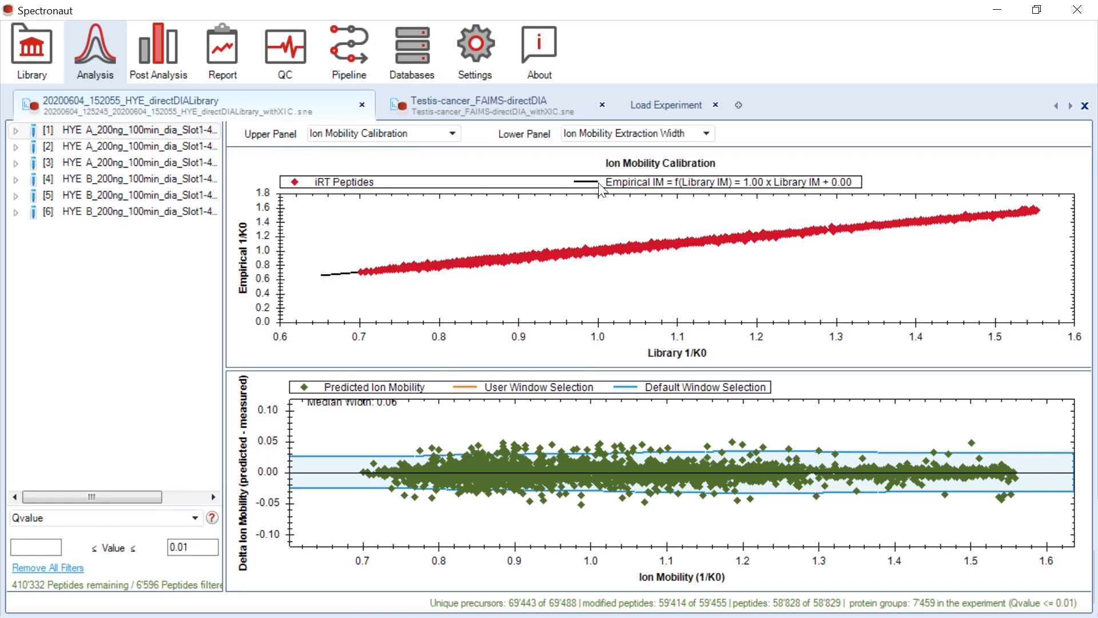
mouse_move(623, 271)
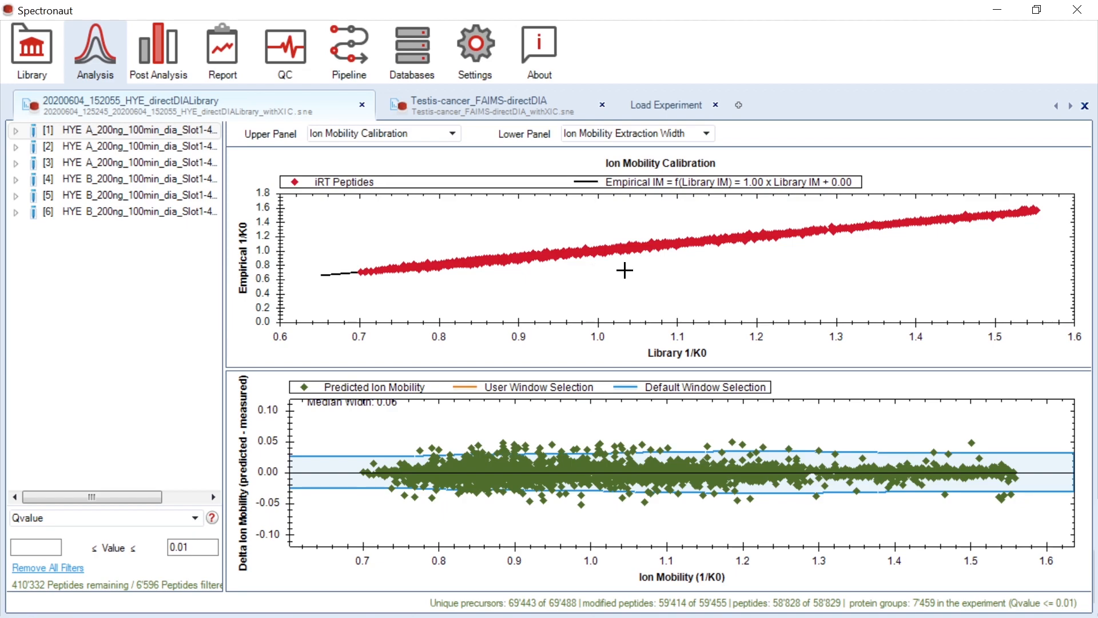
mouse_move(638, 259)
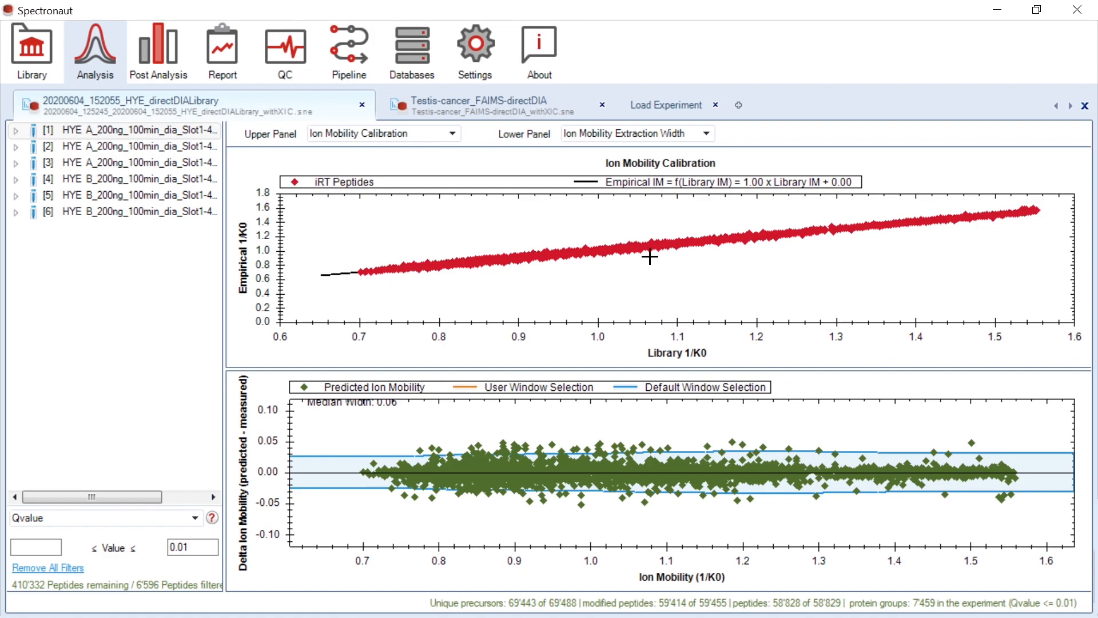
mouse_move(639, 456)
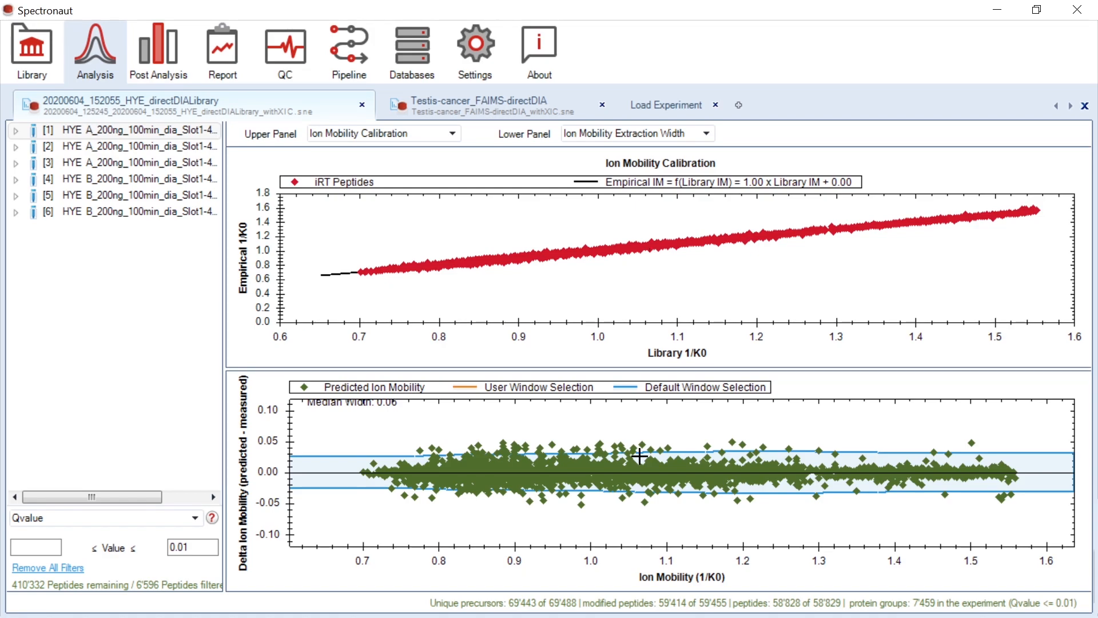
mouse_move(656, 443)
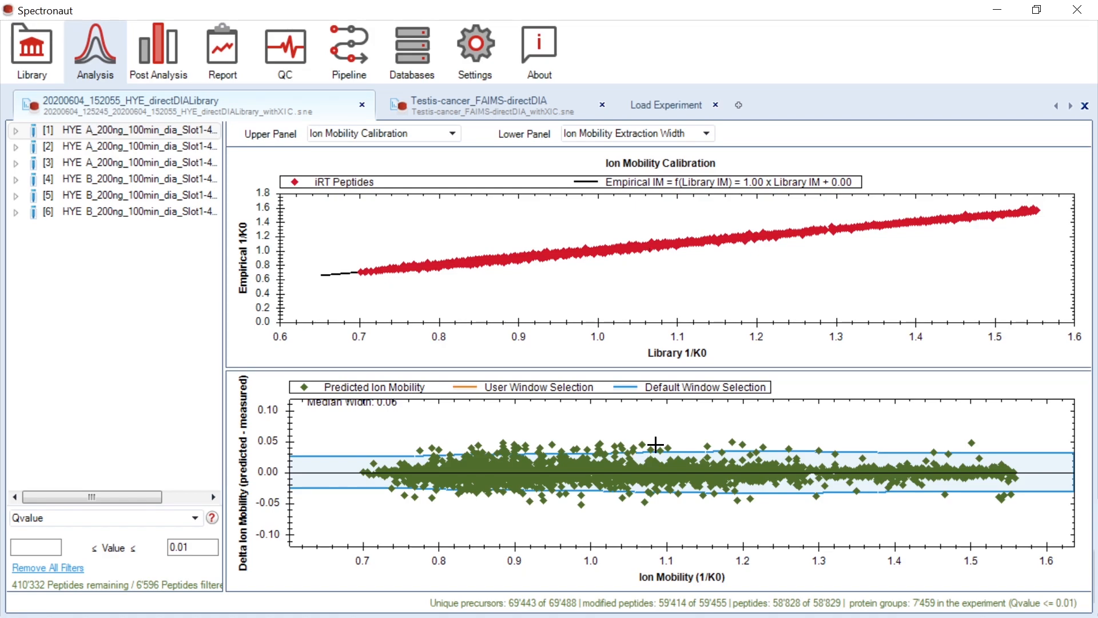
mouse_move(668, 423)
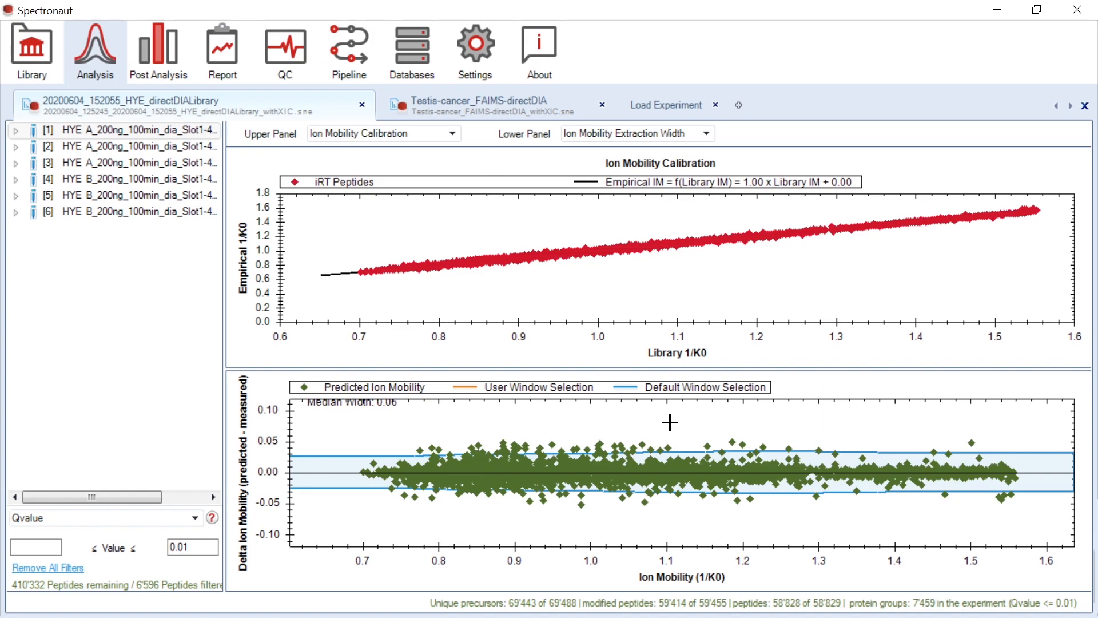
mouse_move(504, 247)
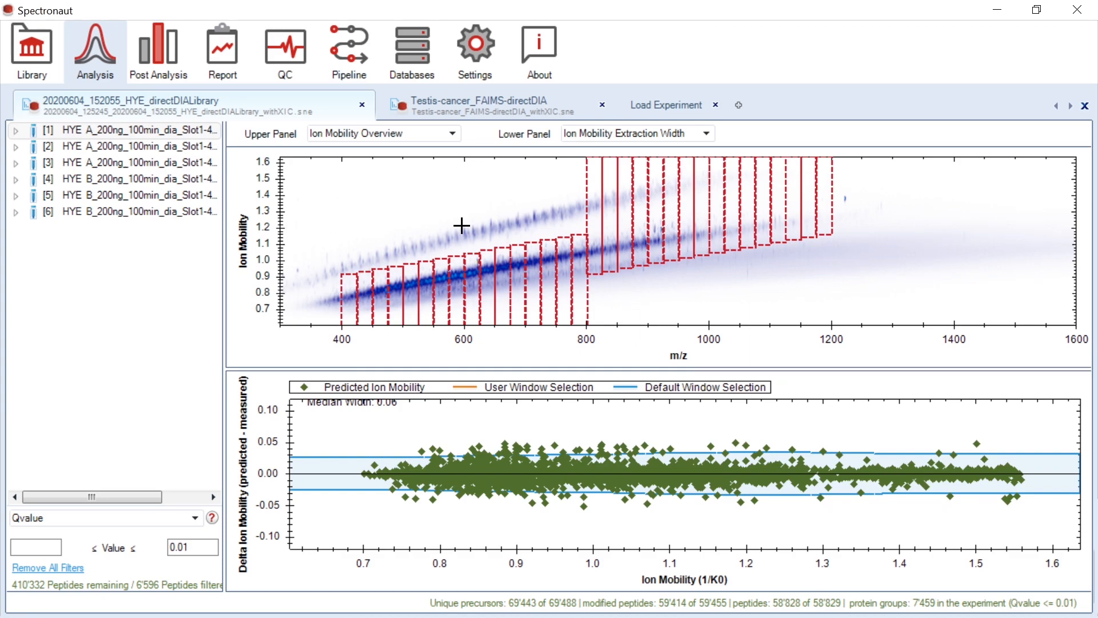
mouse_move(583, 272)
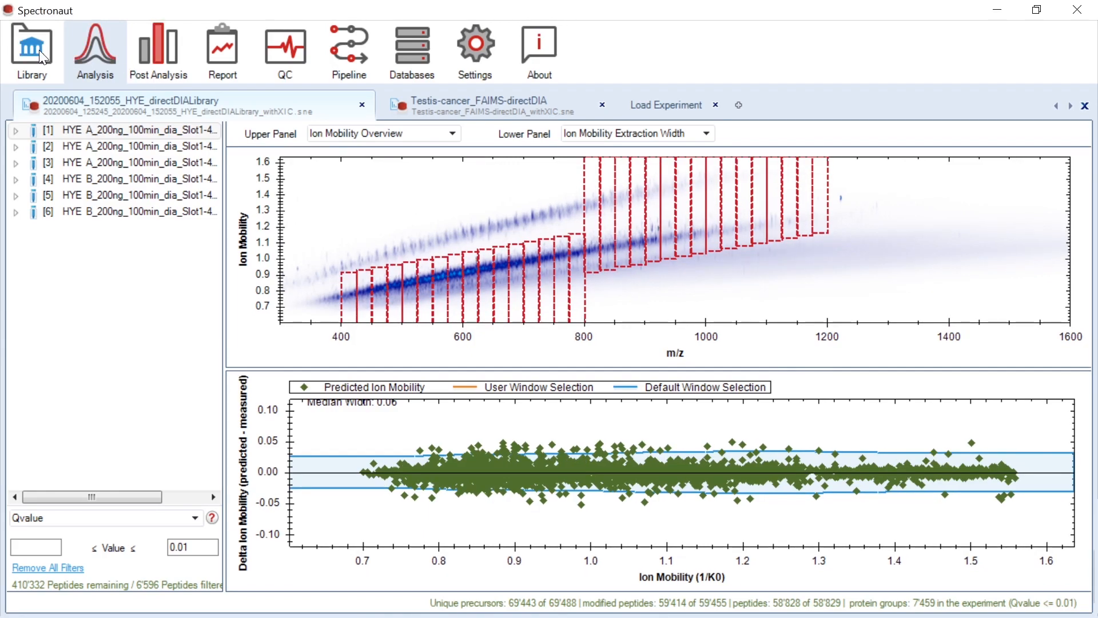
Step: Show the Testis-cancer FAIMS directDIA library summary and precursor m/z plot
click(31, 51)
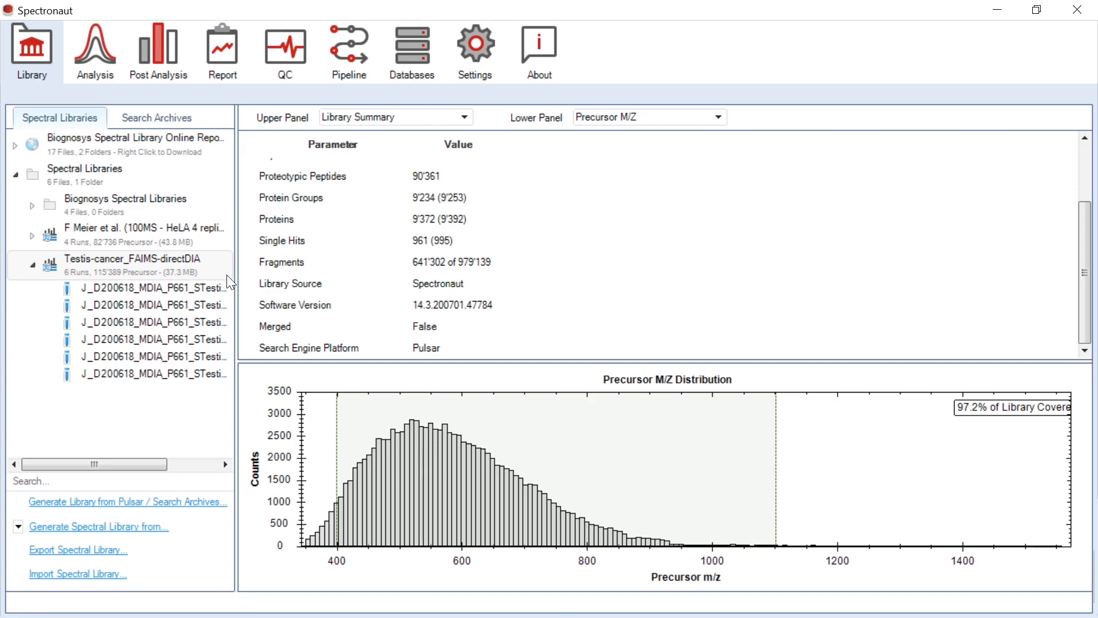
mouse_move(446, 359)
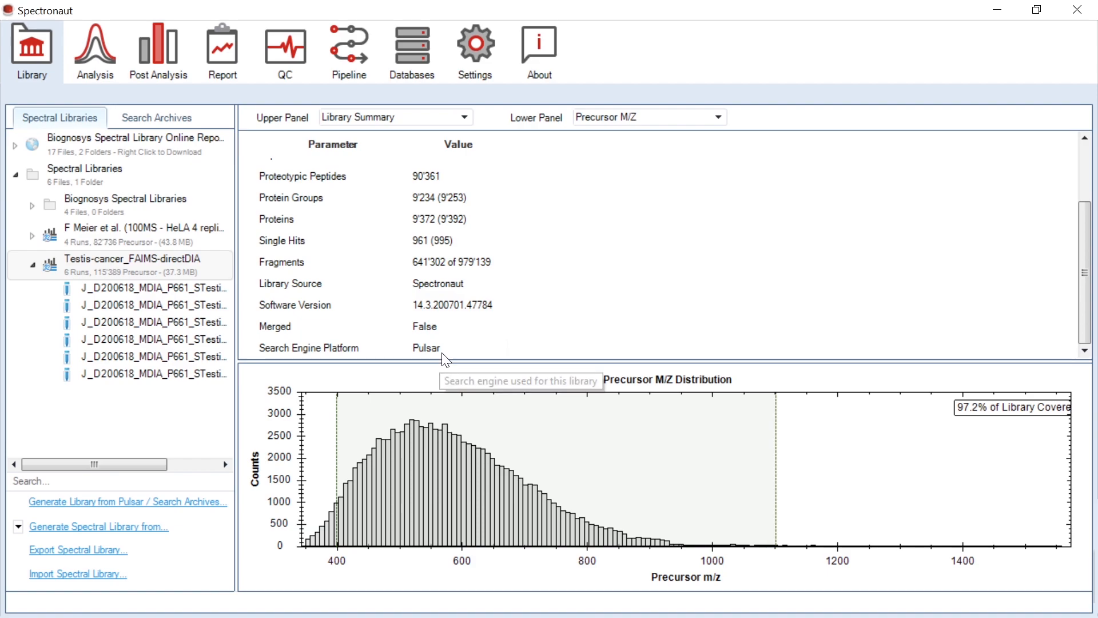
mouse_move(446, 359)
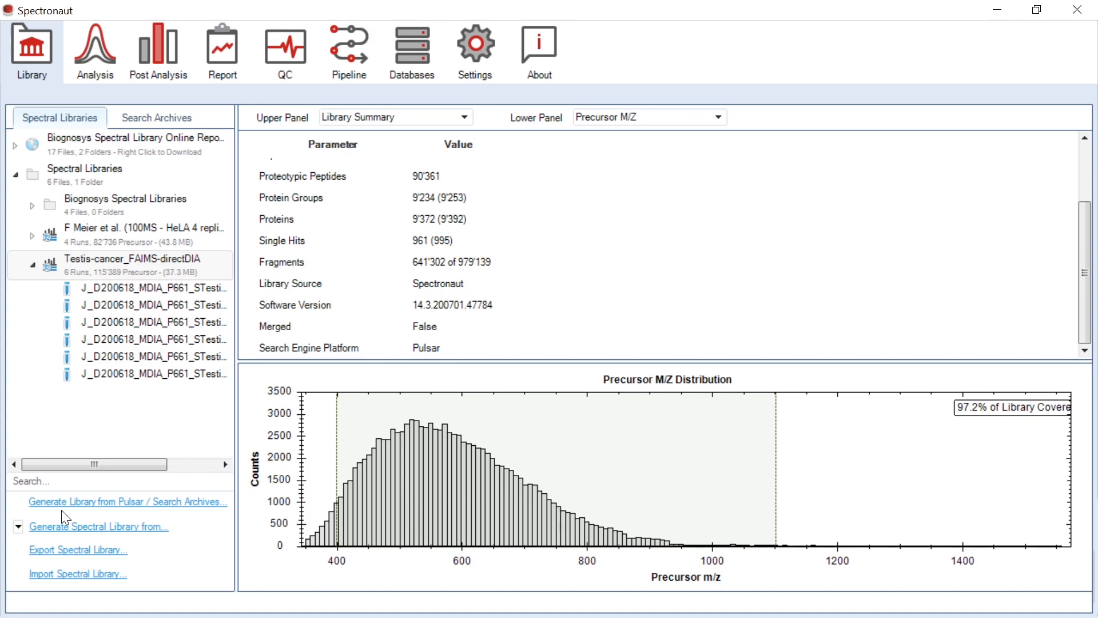
Step: List library source formats, then show the FAIMS experiment's three-voltage TIC and base peak chromatograms
click(99, 526)
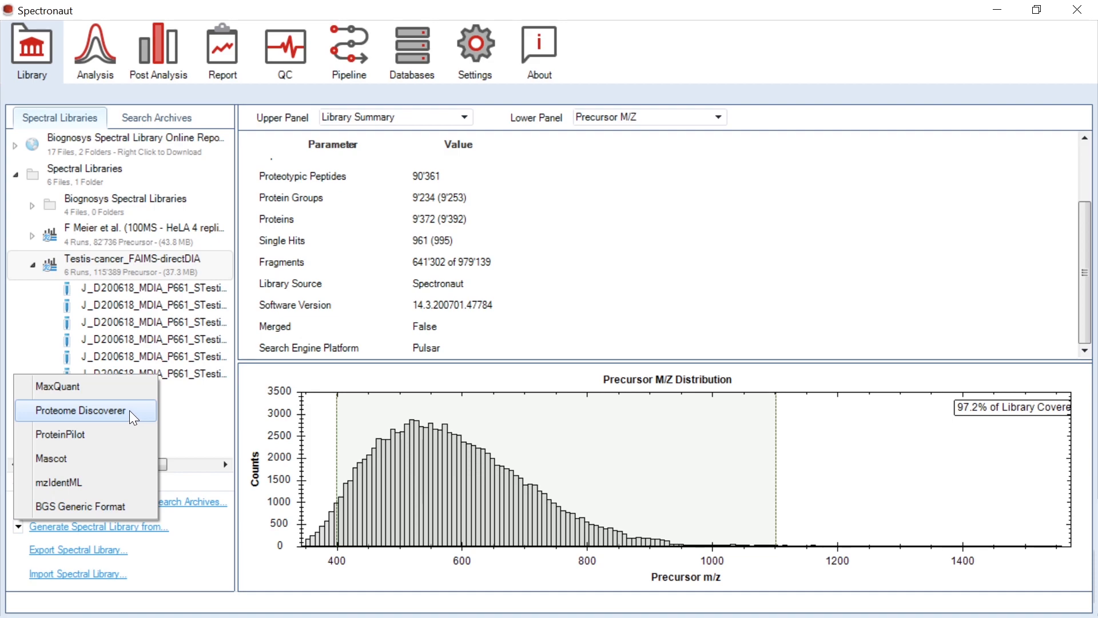
click(93, 51)
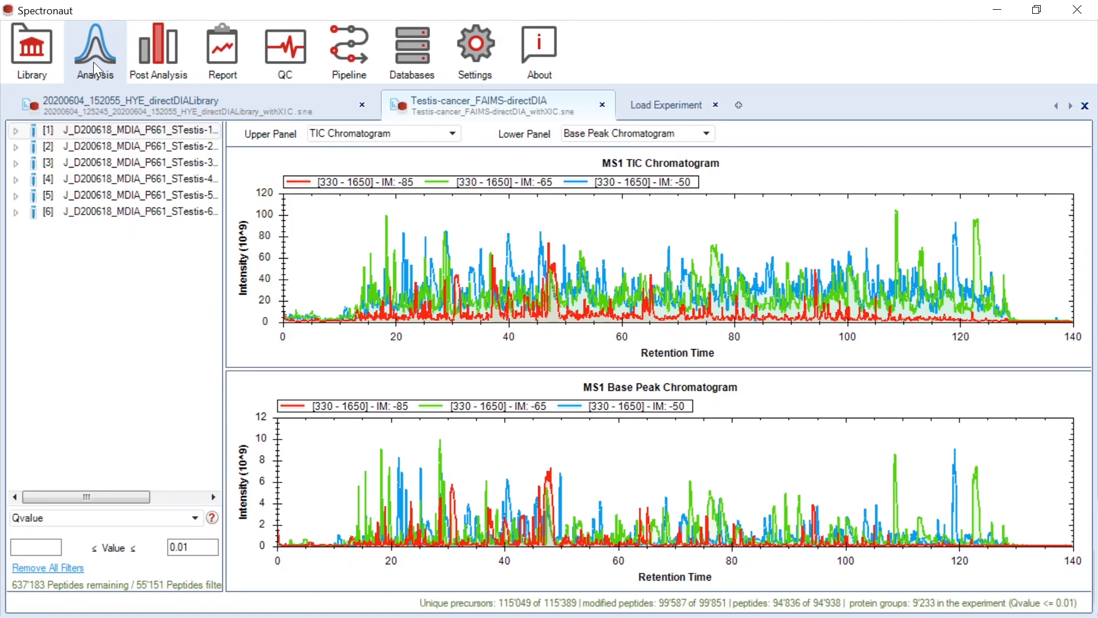
click(452, 134)
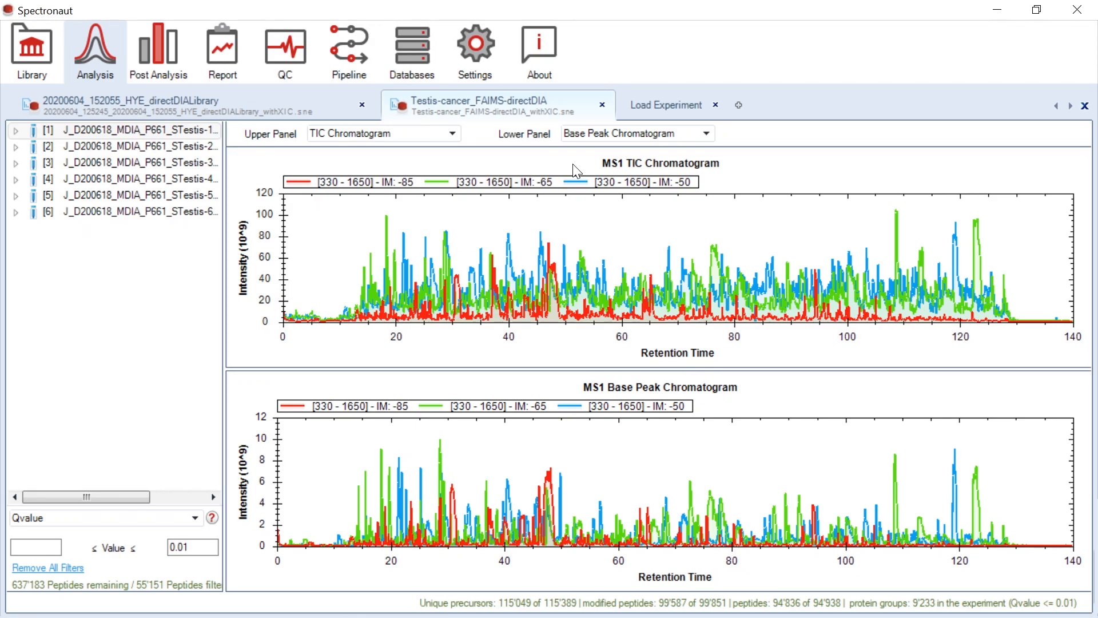
mouse_move(574, 393)
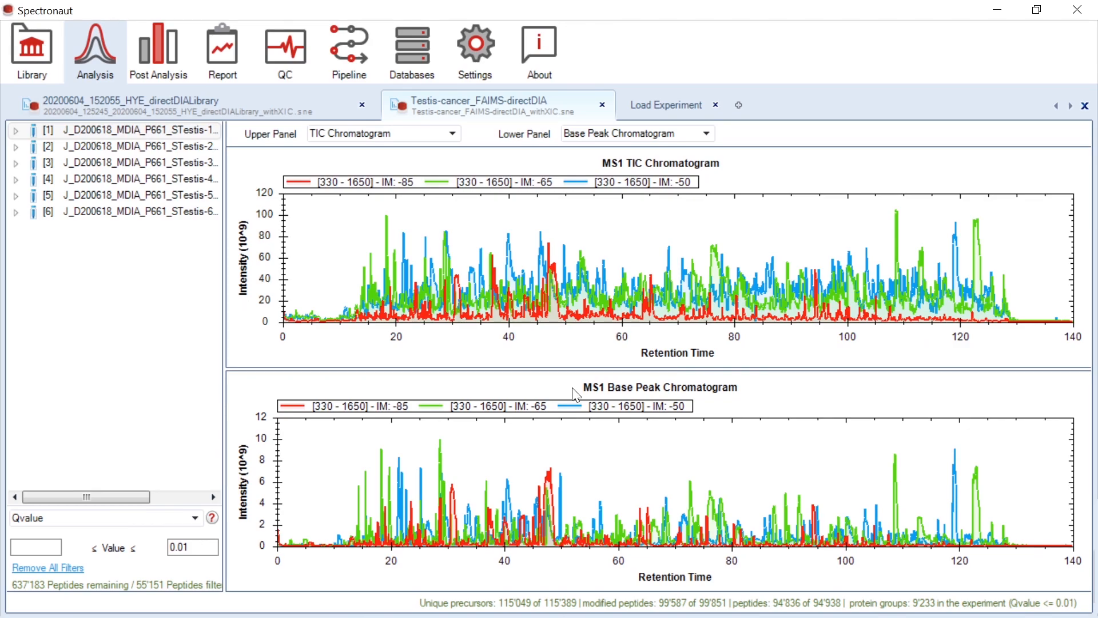